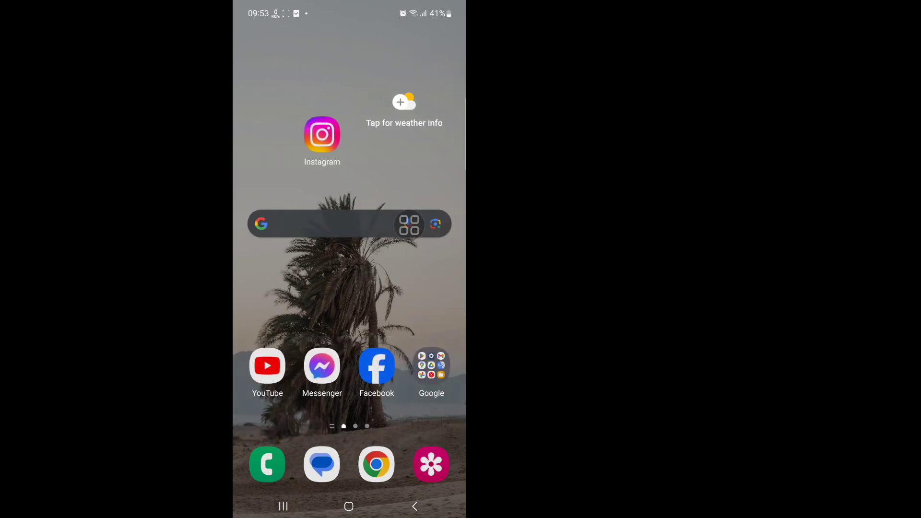
Launch Instagram from the Android home screen.
click(322, 135)
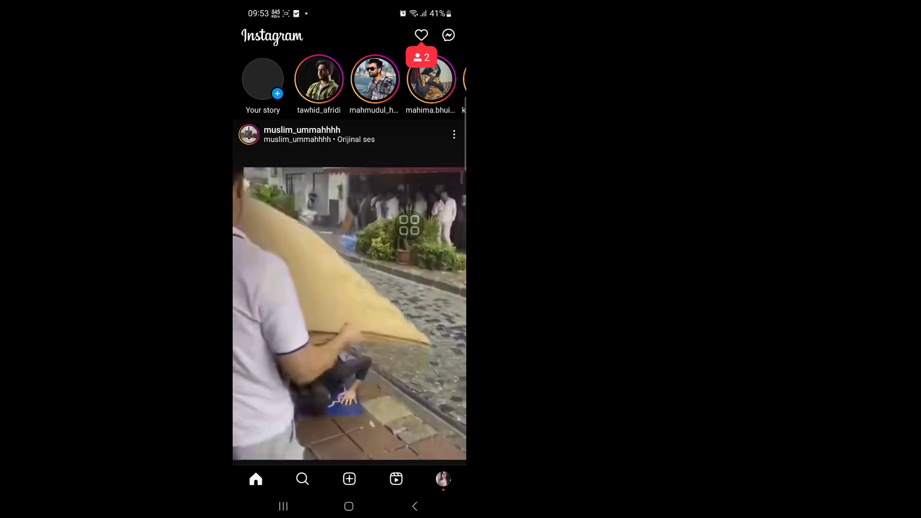
Scroll down through the Instagram home feed.
scroll(down, 3)
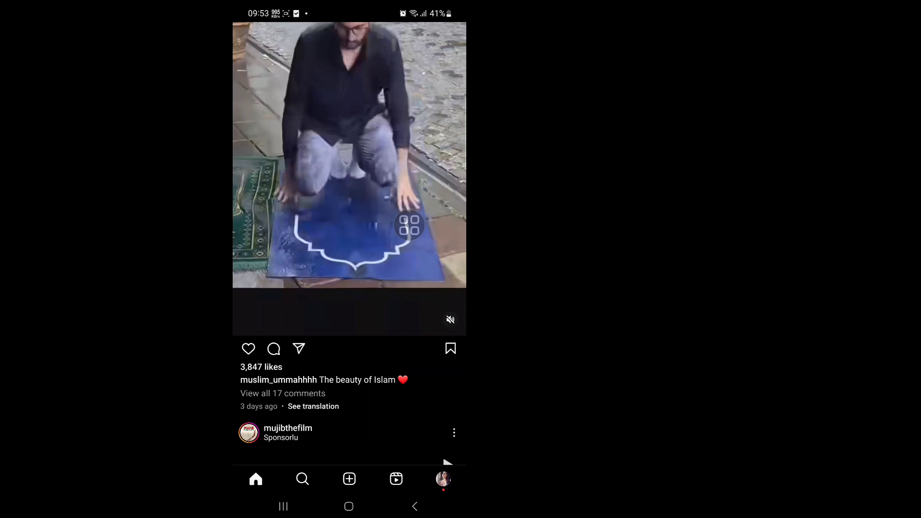
scroll(down, 3)
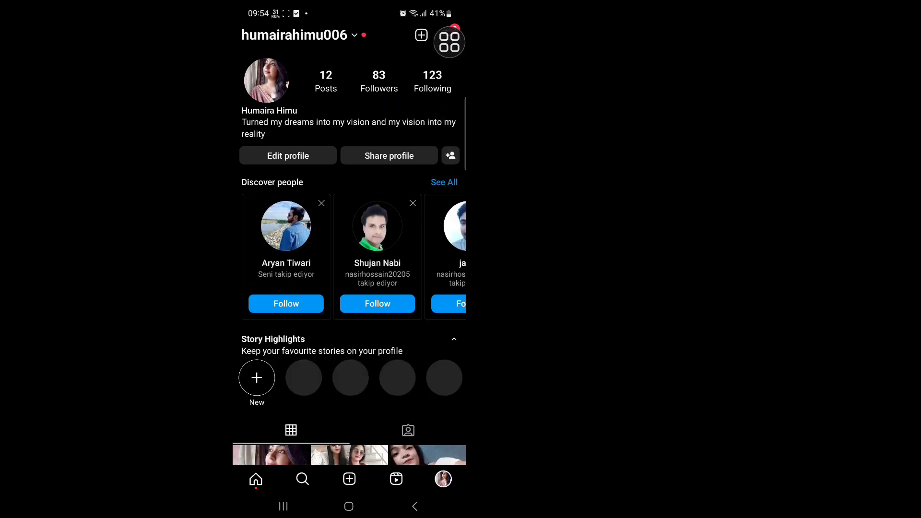
Go through the menu into Settings and open Security.
click(448, 41)
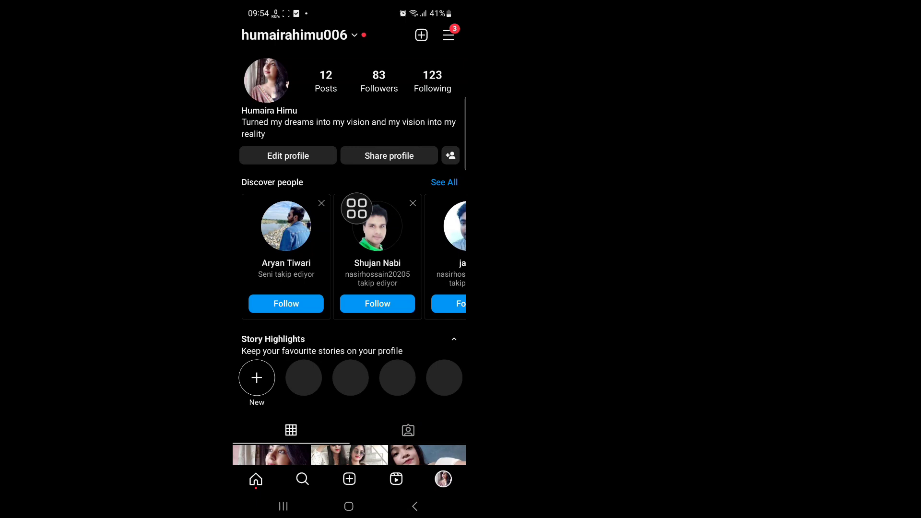
click(448, 35)
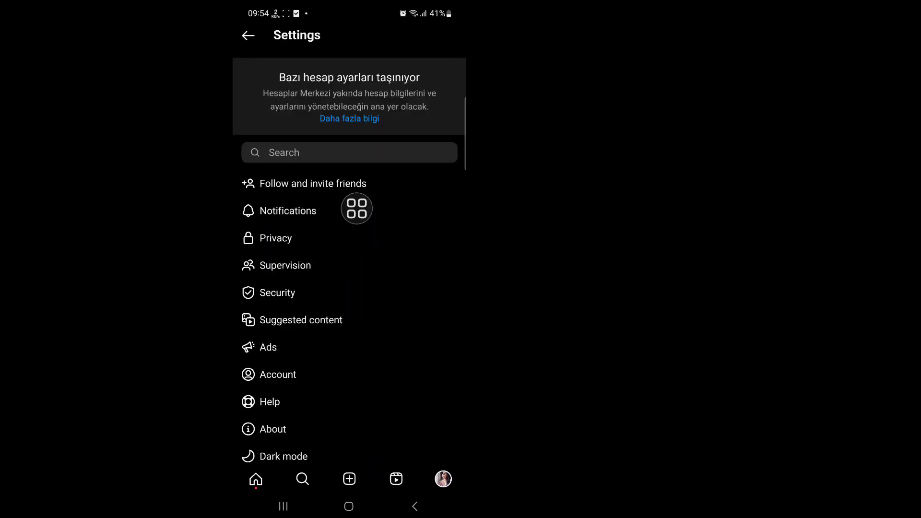
scroll(down, 3)
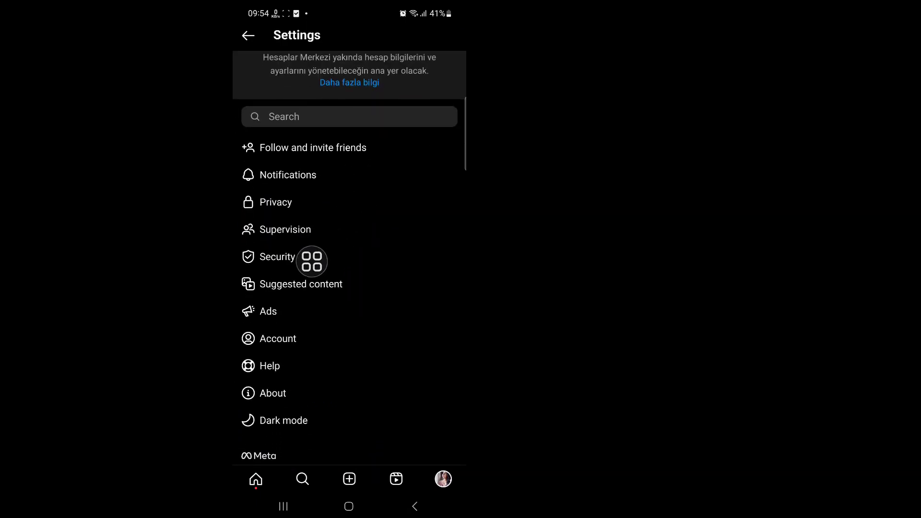
click(278, 257)
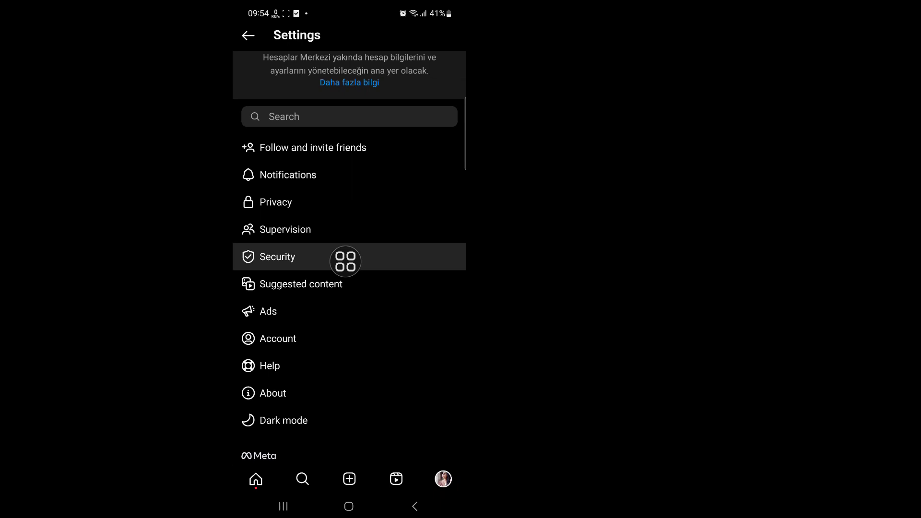
click(277, 257)
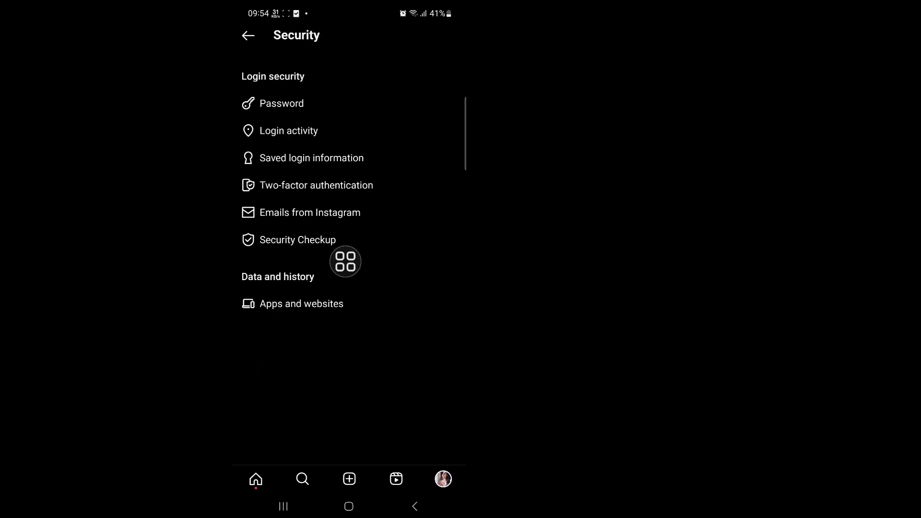
mouse_move(322, 111)
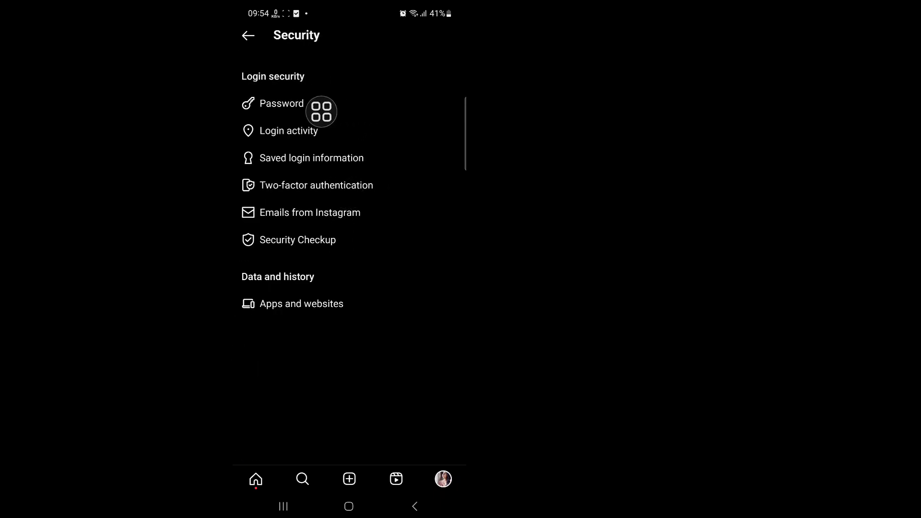
Select Password under Login security to reach the change form.
click(281, 104)
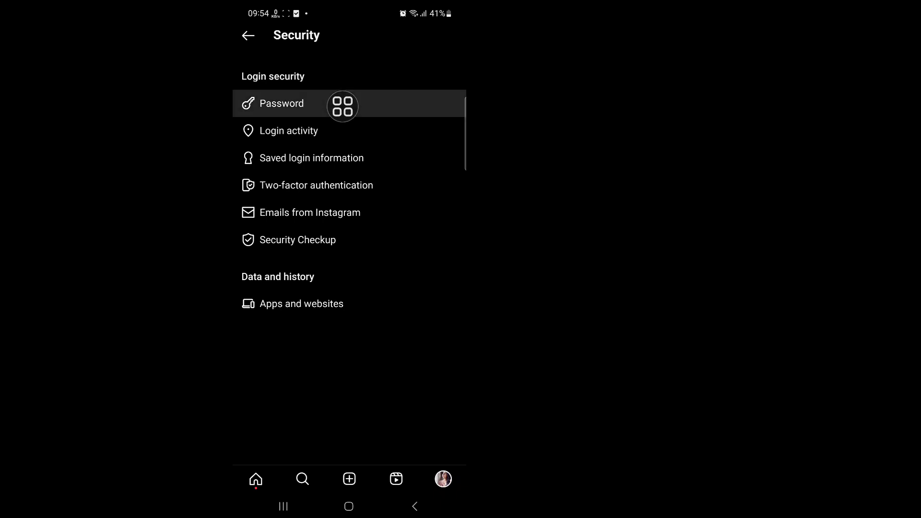
click(281, 103)
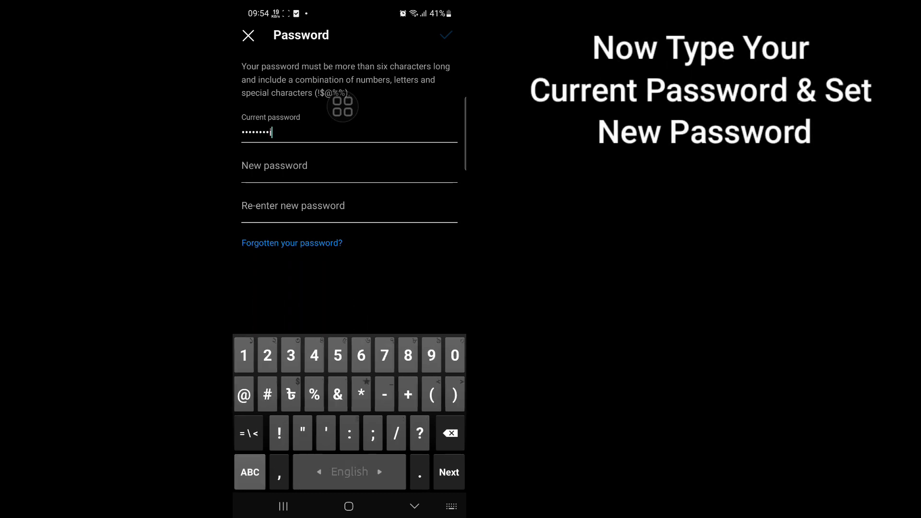
Move to the password fields and start typing 'qa' into the new password.
click(384, 355)
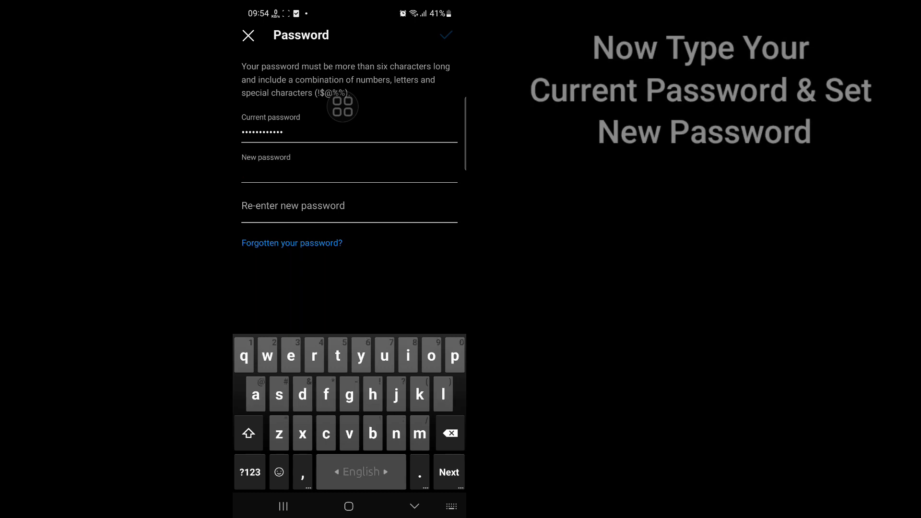
text(q)
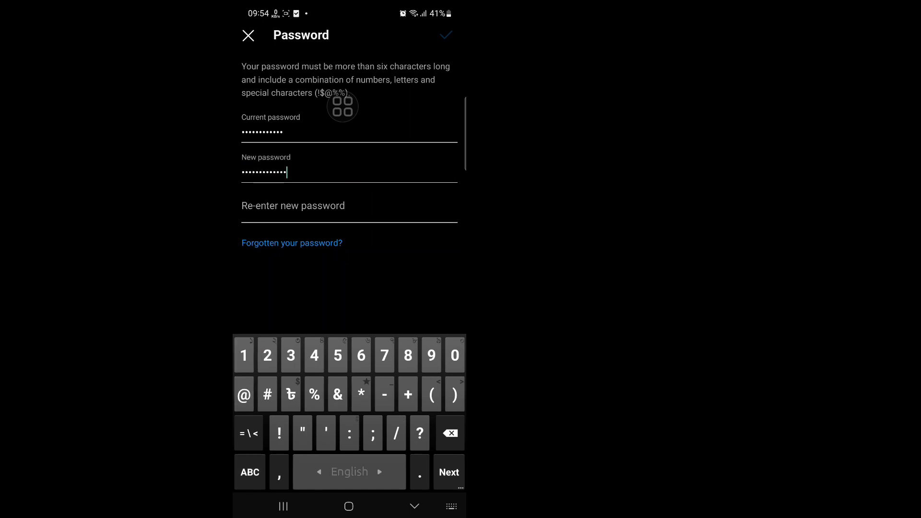
text(a)
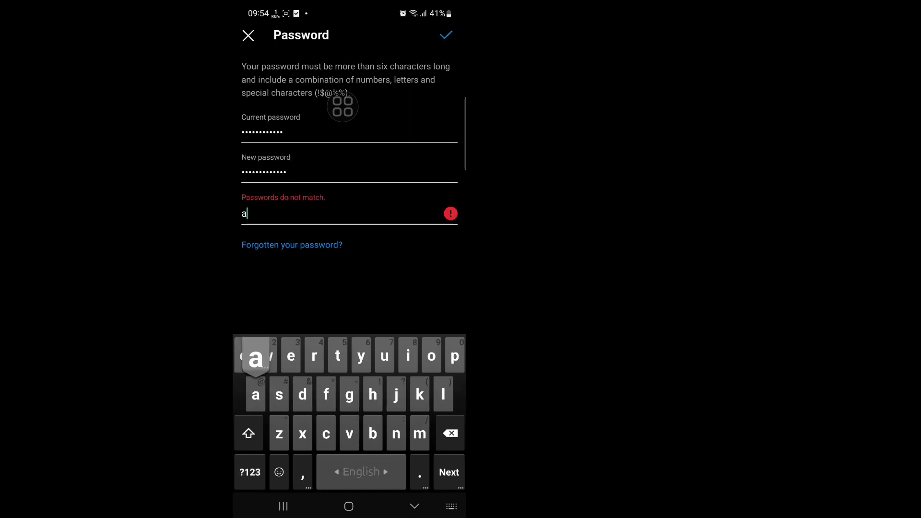